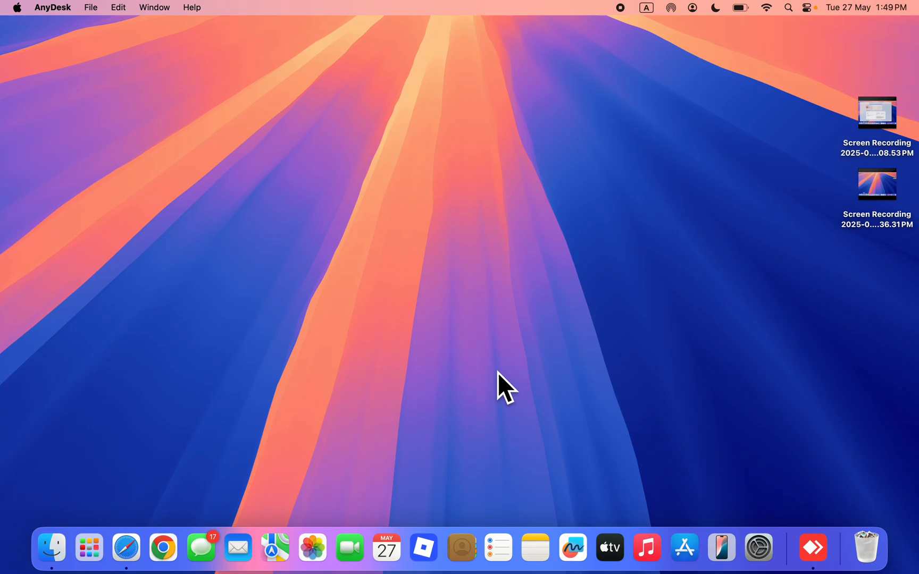
mouse_move(564, 305)
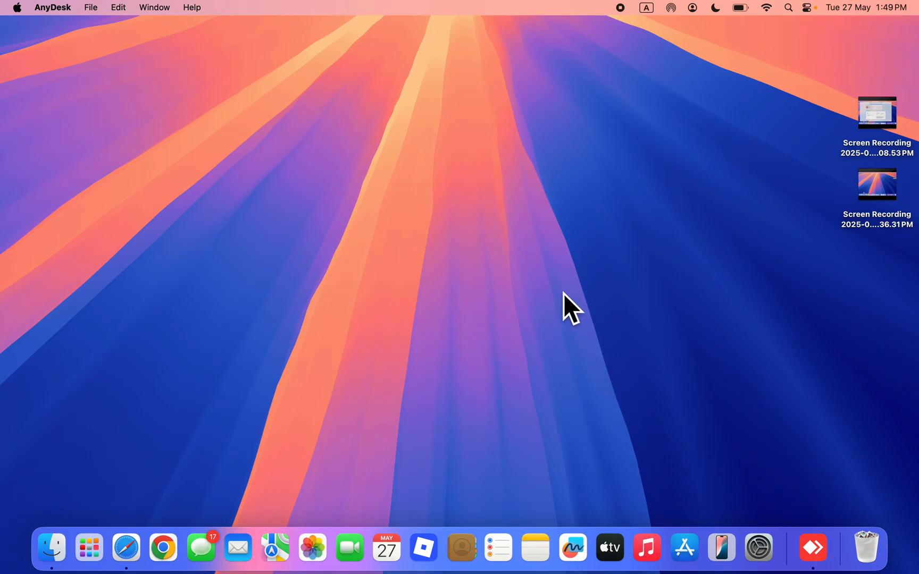
mouse_move(846, 451)
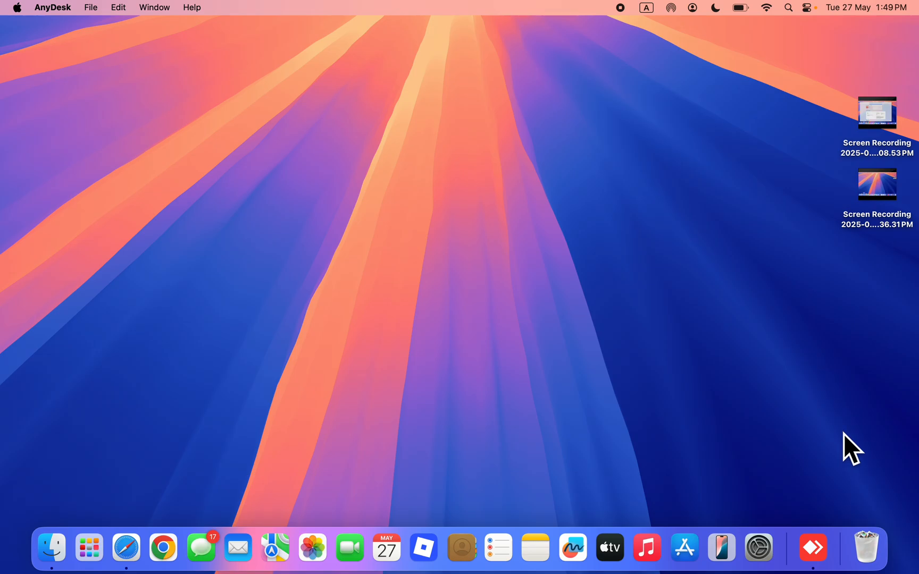
mouse_move(822, 552)
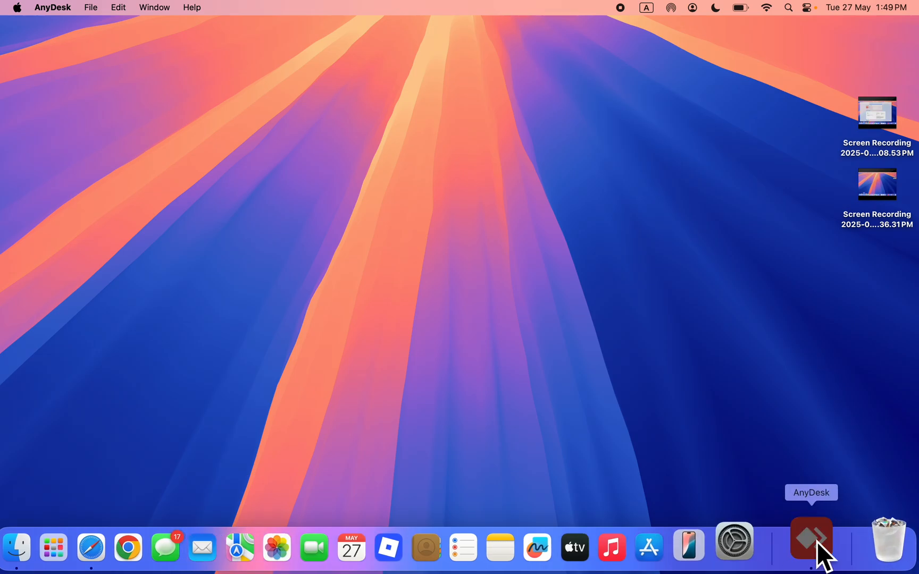
Open AnyDesk's Settings on the My Account page with its login and registration form.
left_click(811, 539)
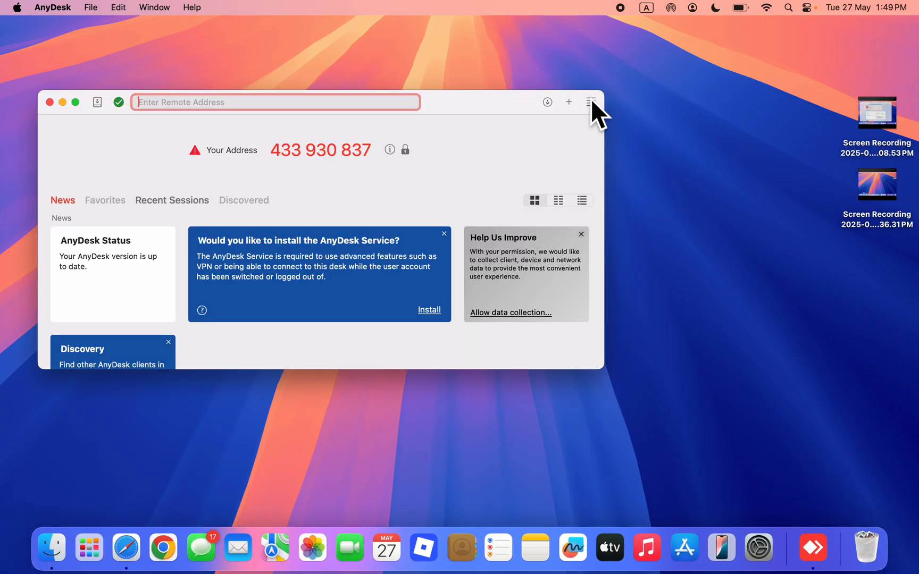
left_click(590, 102)
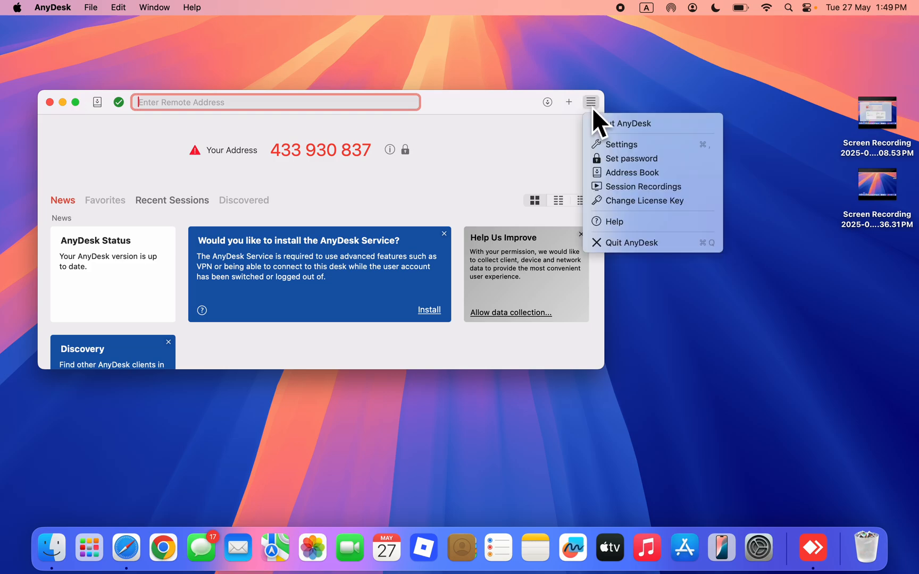
mouse_move(653, 156)
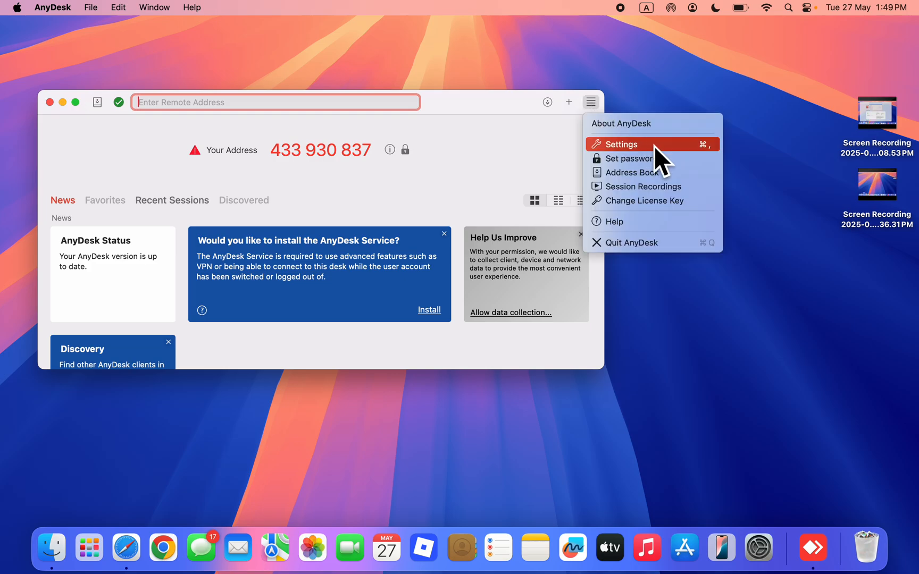
left_click(621, 144)
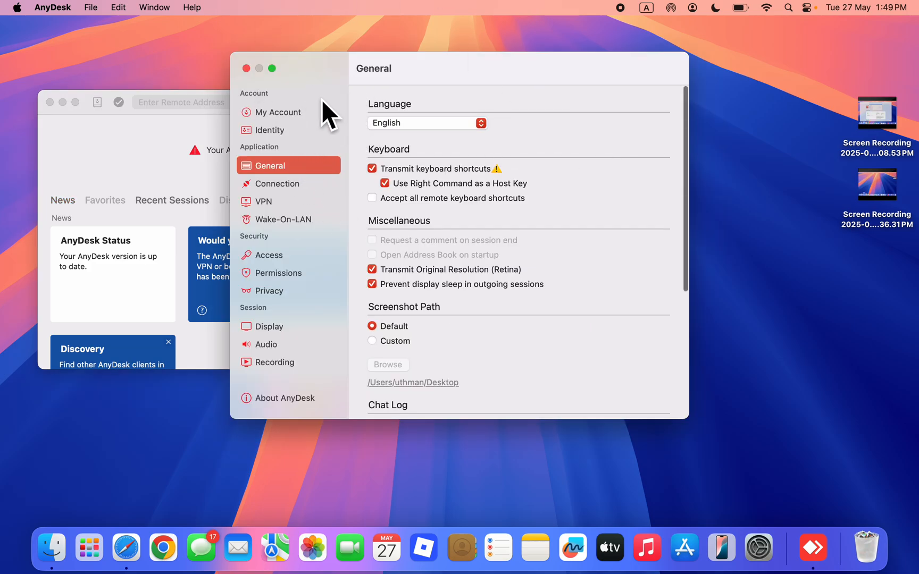
left_click(278, 112)
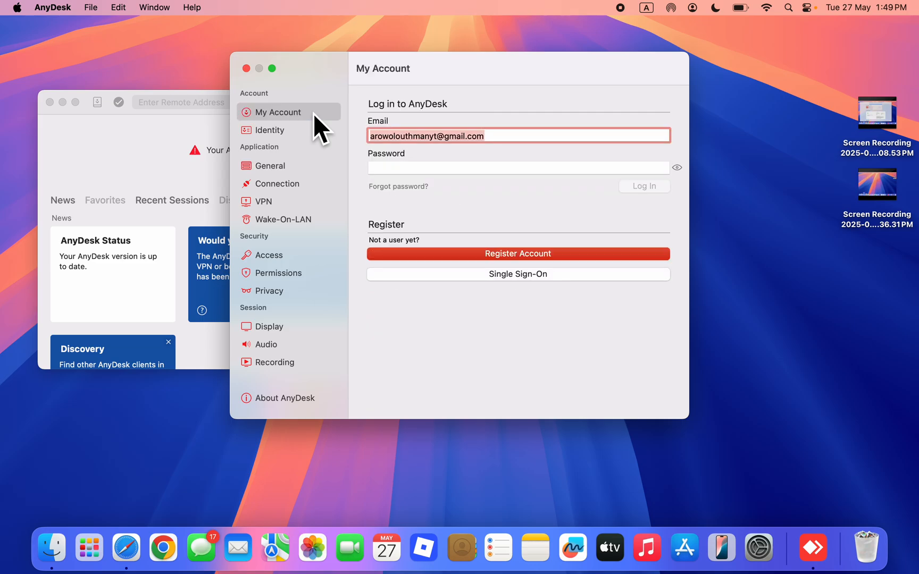
mouse_move(557, 228)
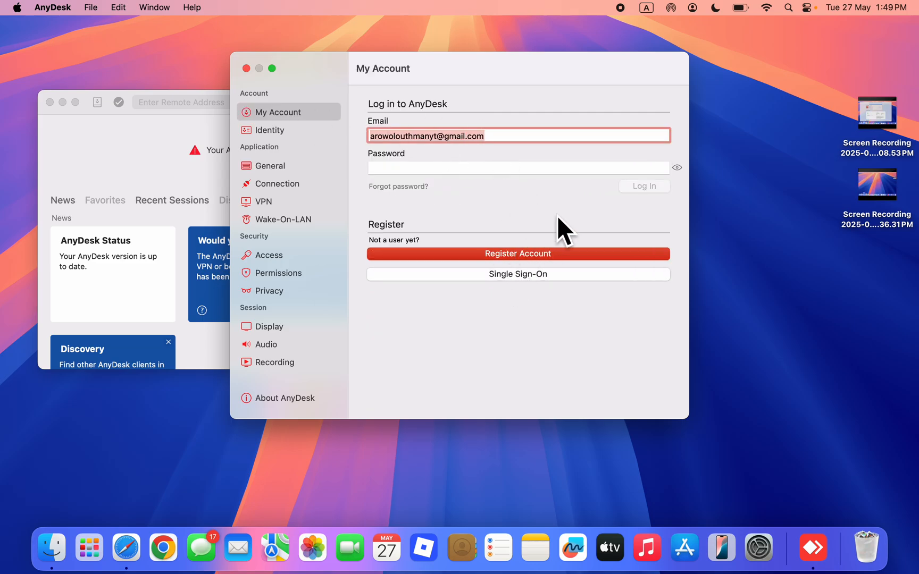
left_click(518, 254)
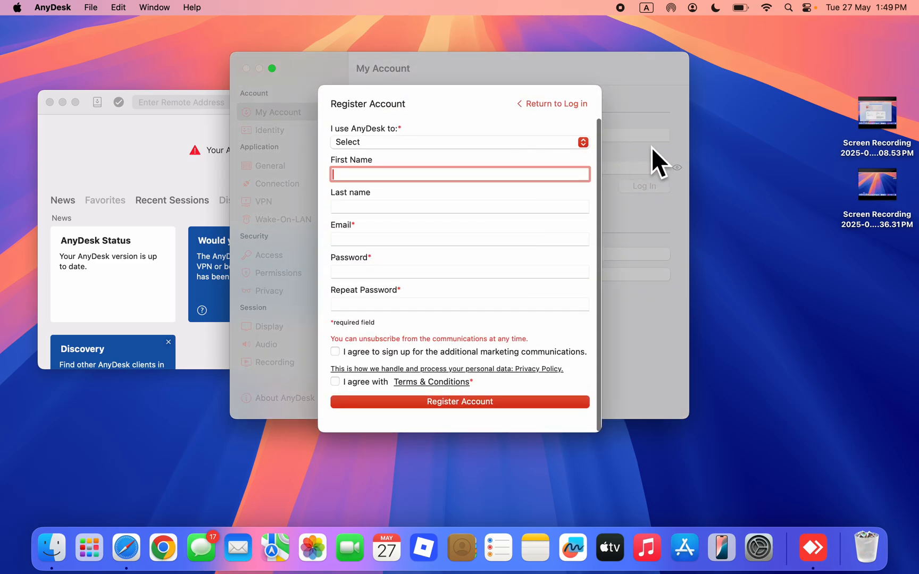
left_click(556, 104)
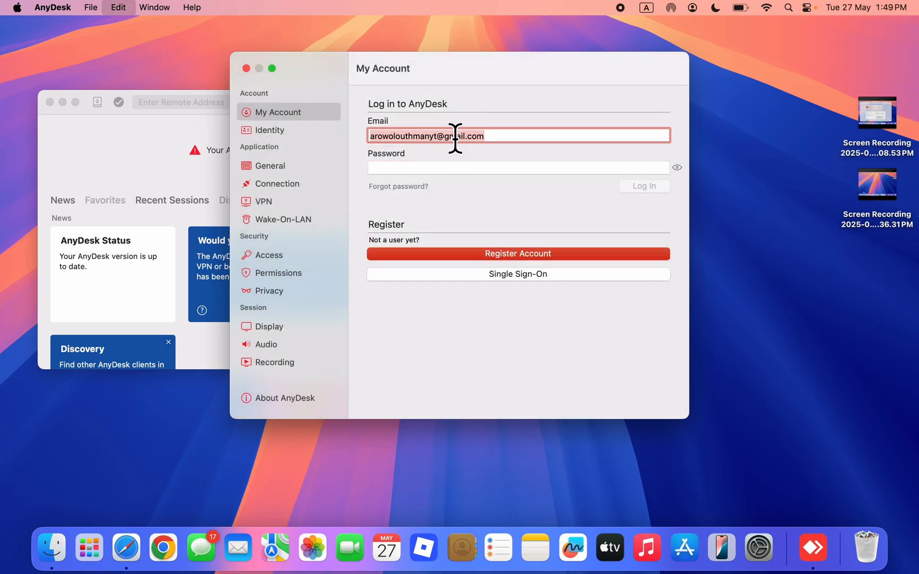
left_click(518, 253)
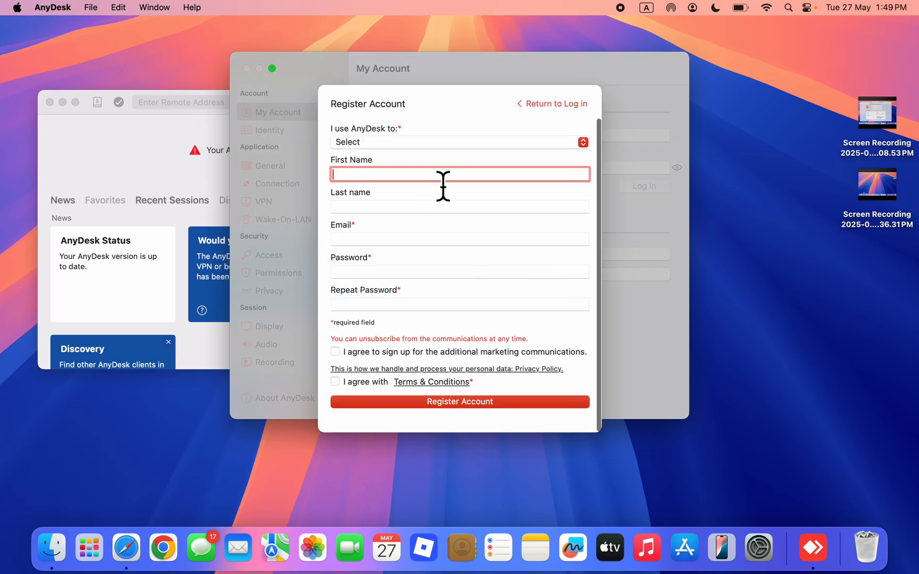
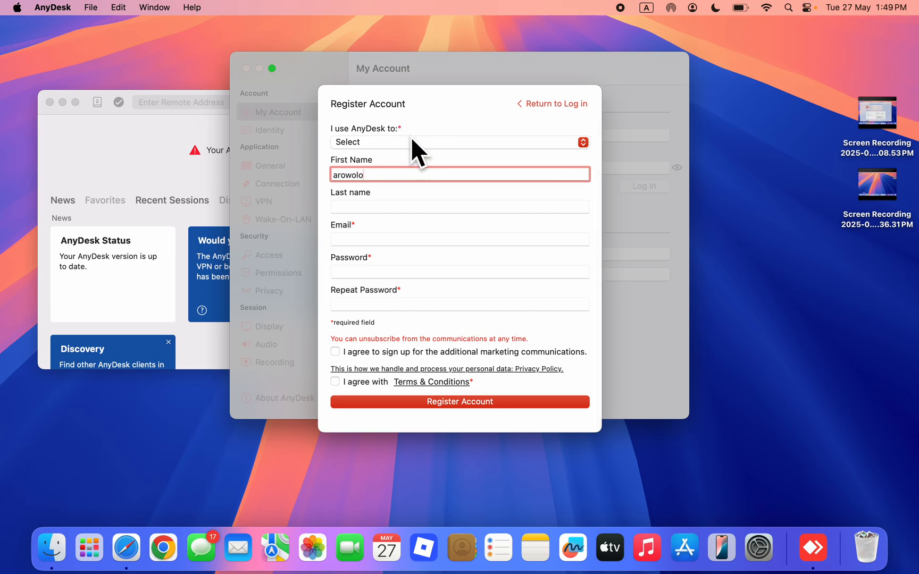
left_click(458, 142)
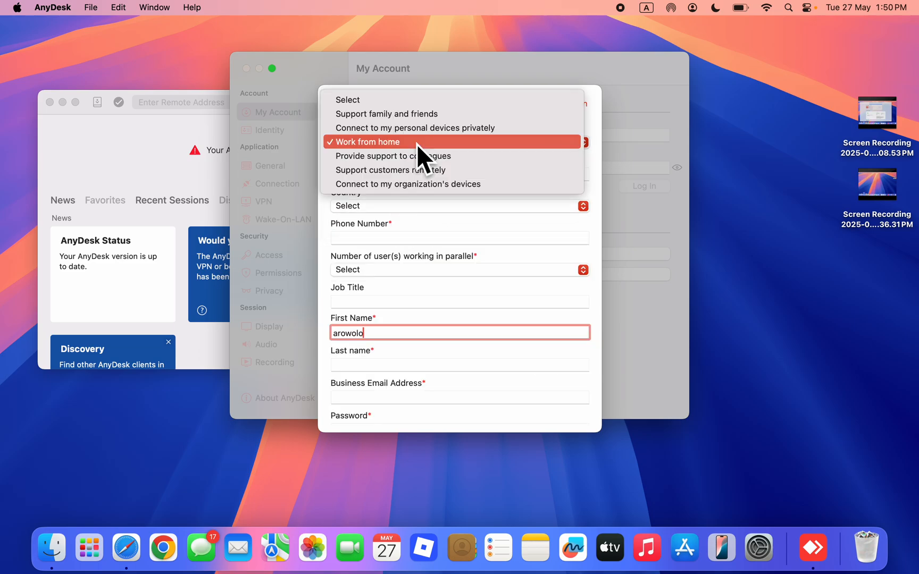
left_click(386, 114)
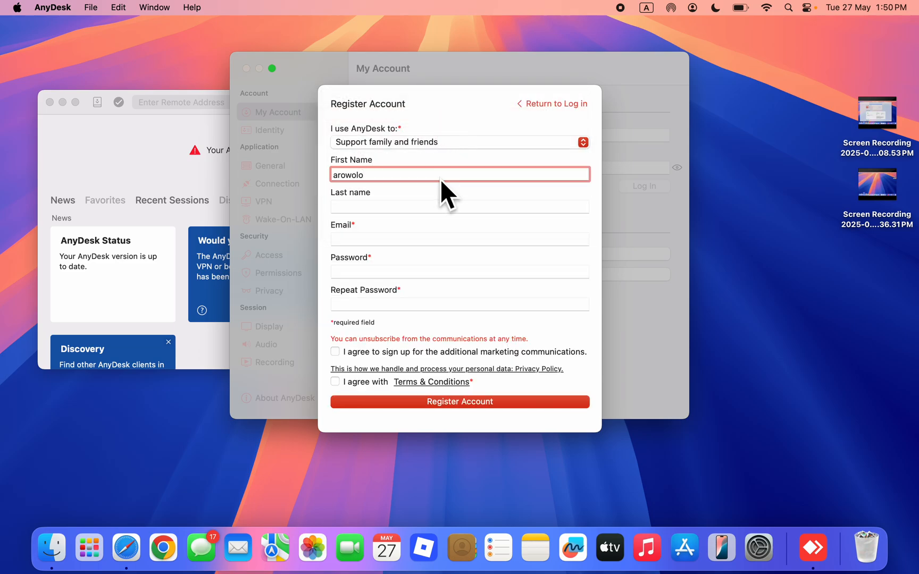
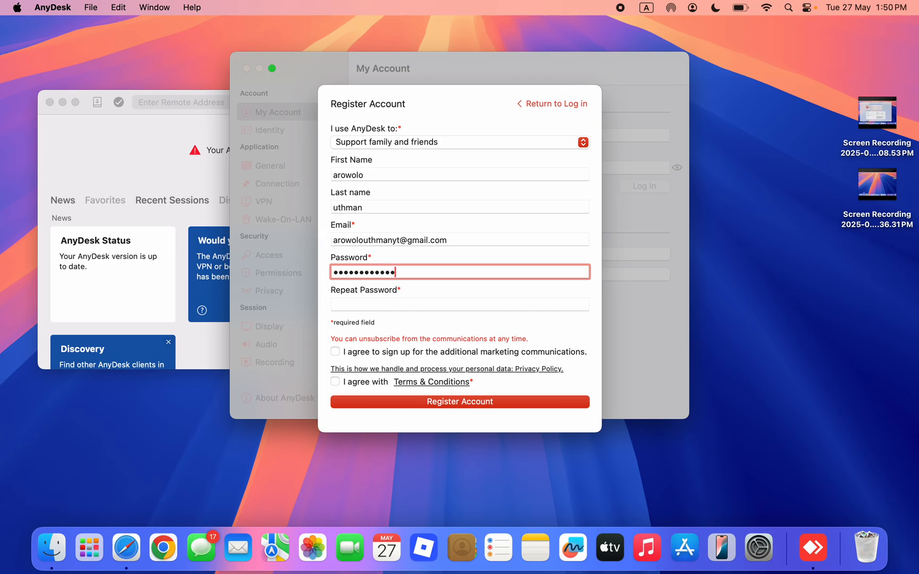
left_click(459, 304)
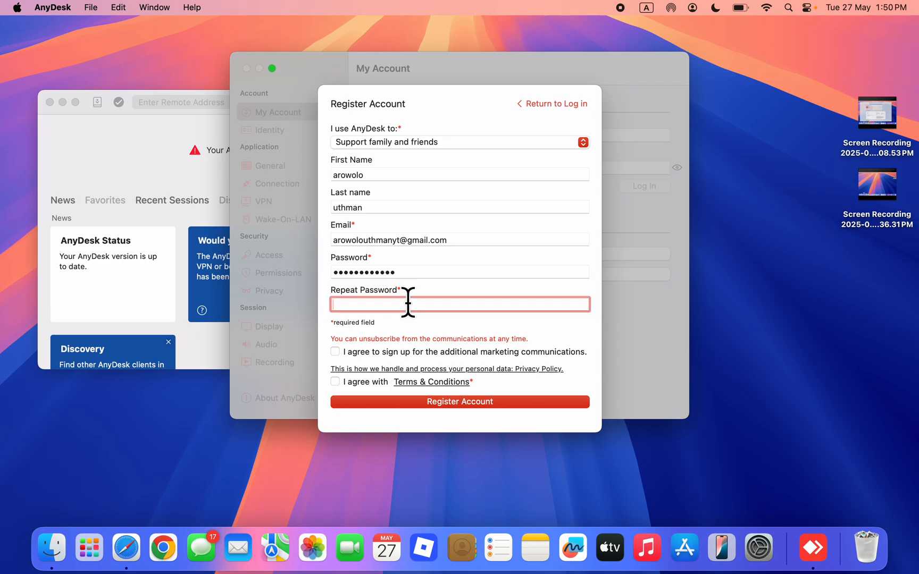
type("••••••")
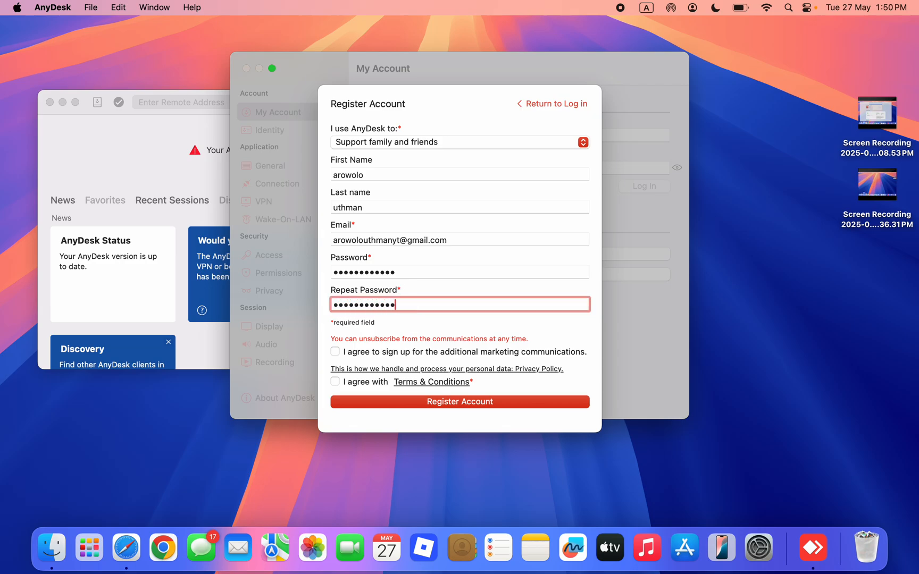
left_click(334, 381)
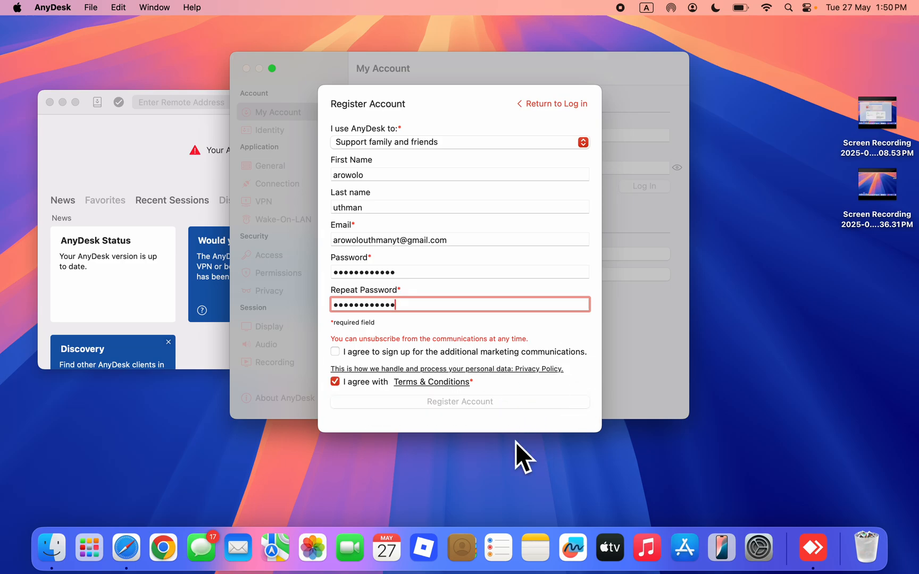
left_click(459, 401)
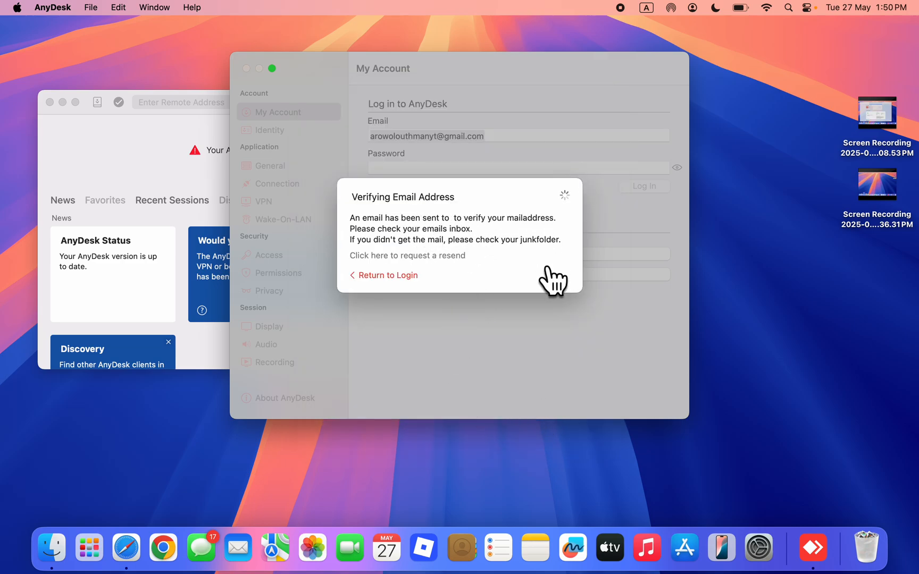
mouse_move(637, 275)
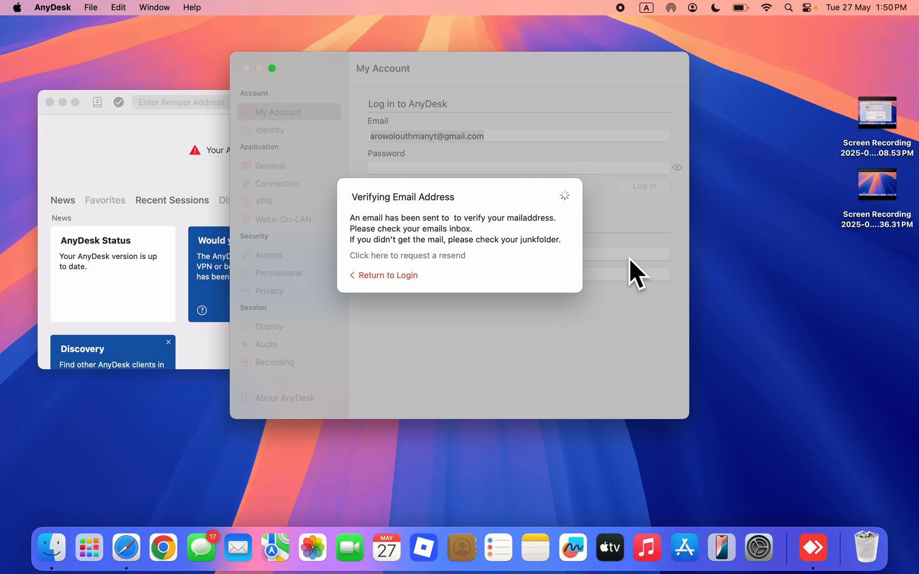
mouse_move(623, 272)
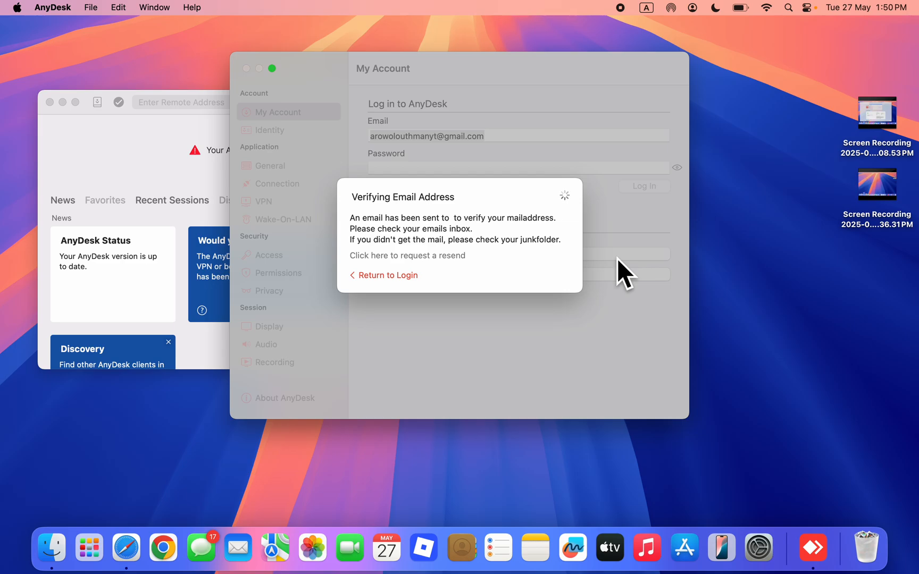
mouse_move(672, 199)
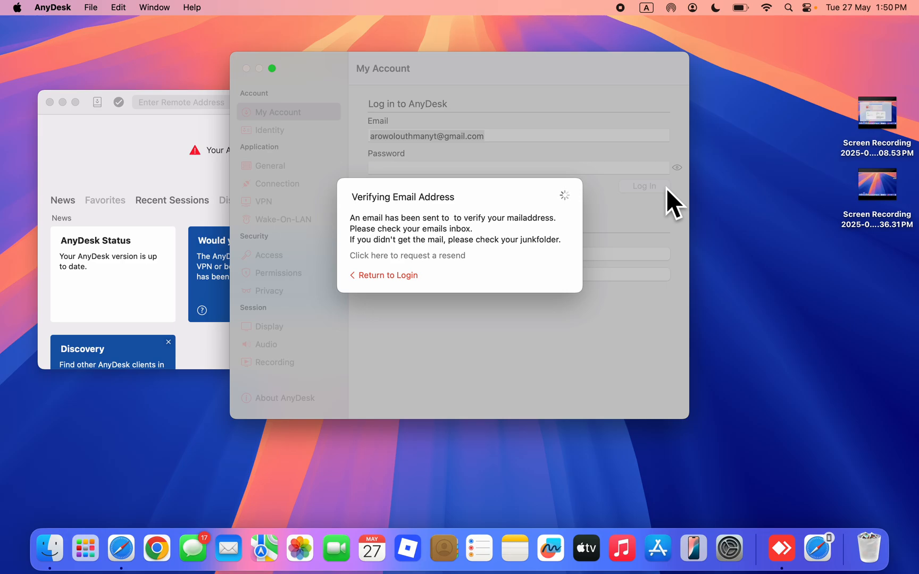
mouse_move(482, 193)
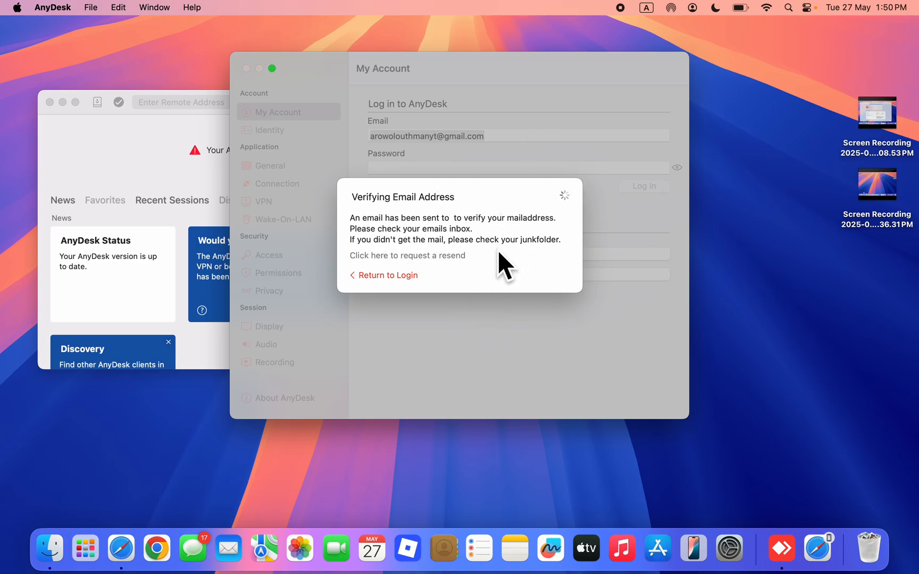
mouse_move(637, 142)
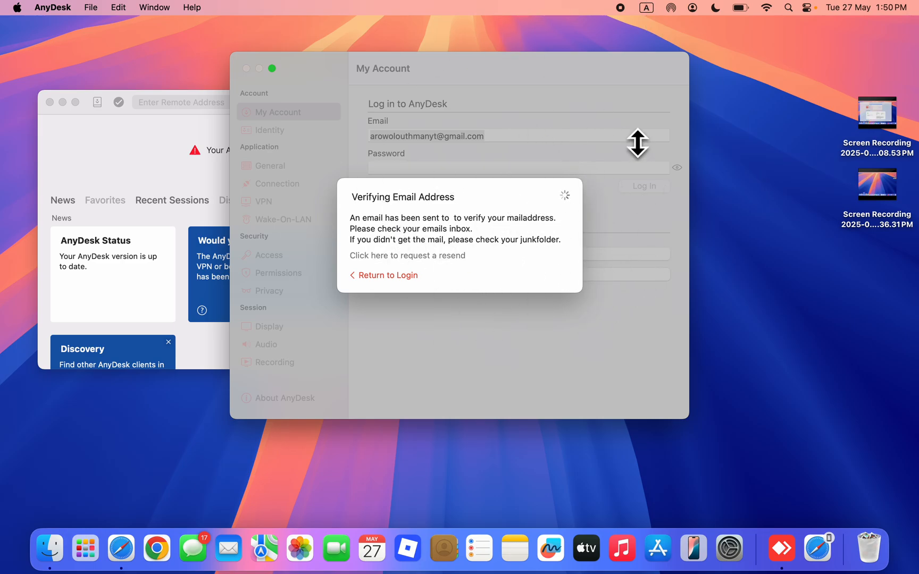
mouse_move(694, 243)
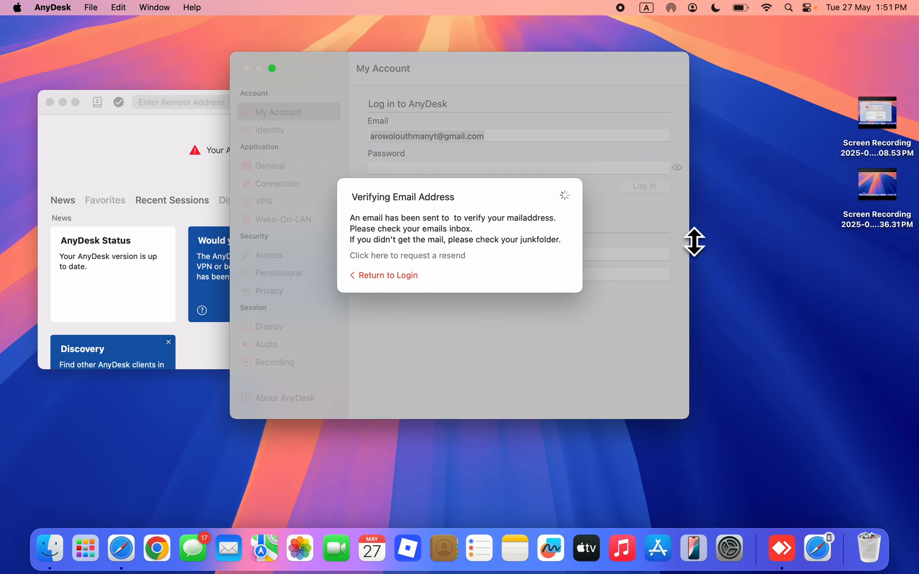
mouse_move(597, 78)
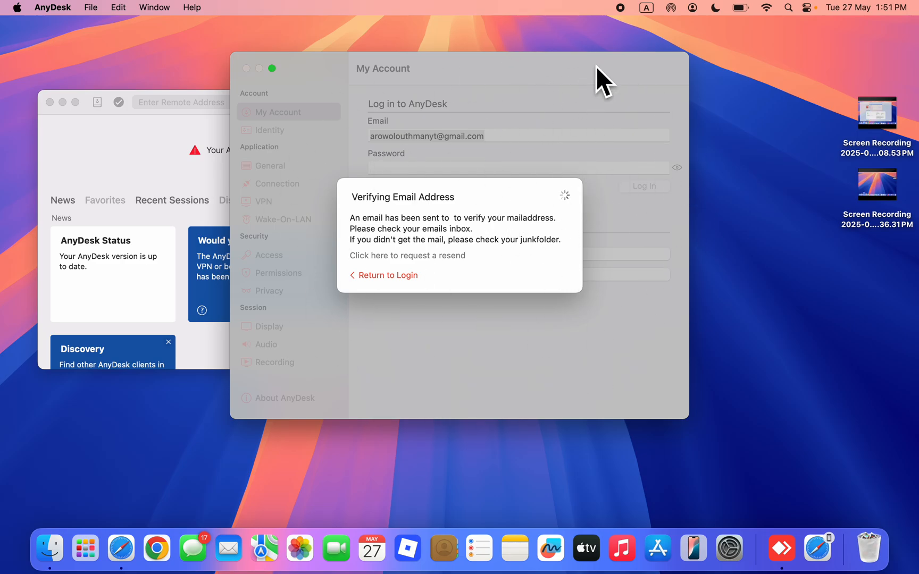
mouse_move(562, 199)
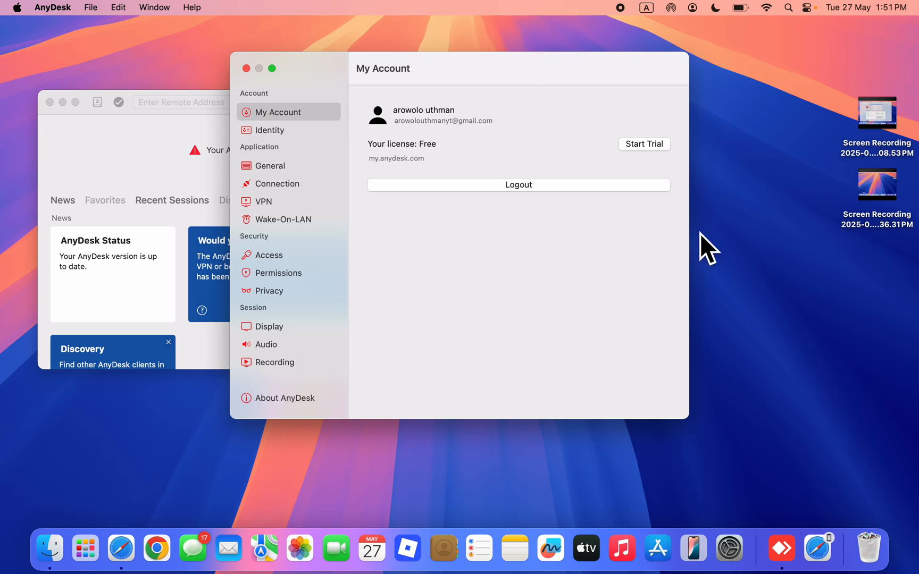
mouse_move(607, 219)
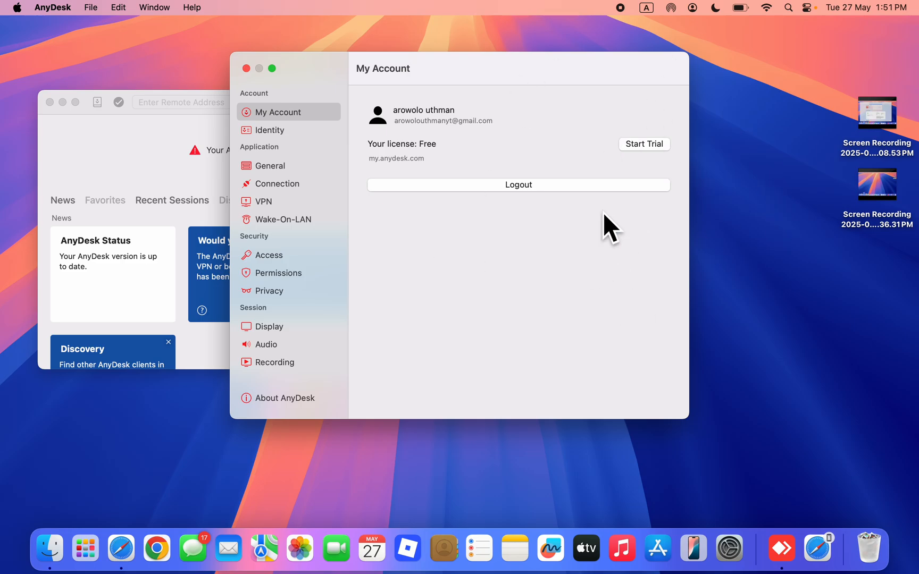
mouse_move(416, 130)
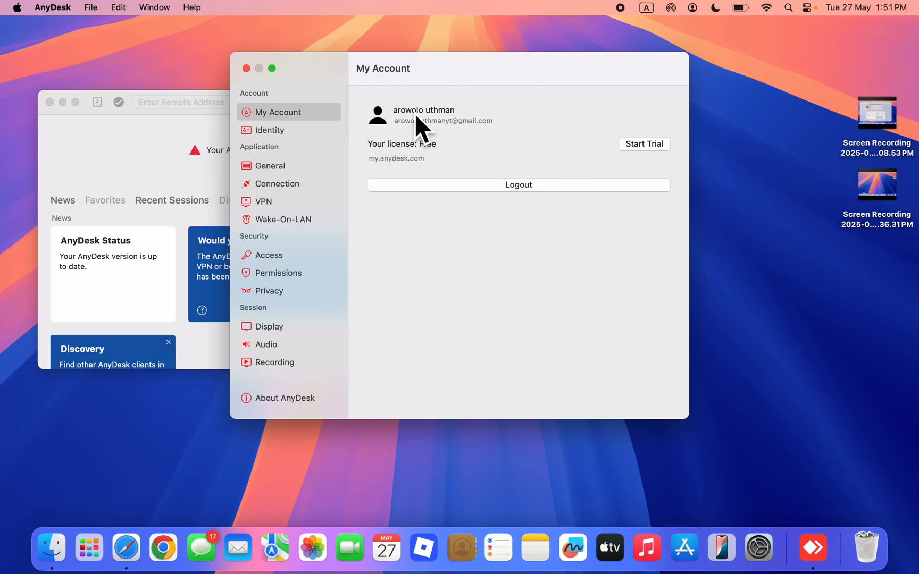
mouse_move(577, 234)
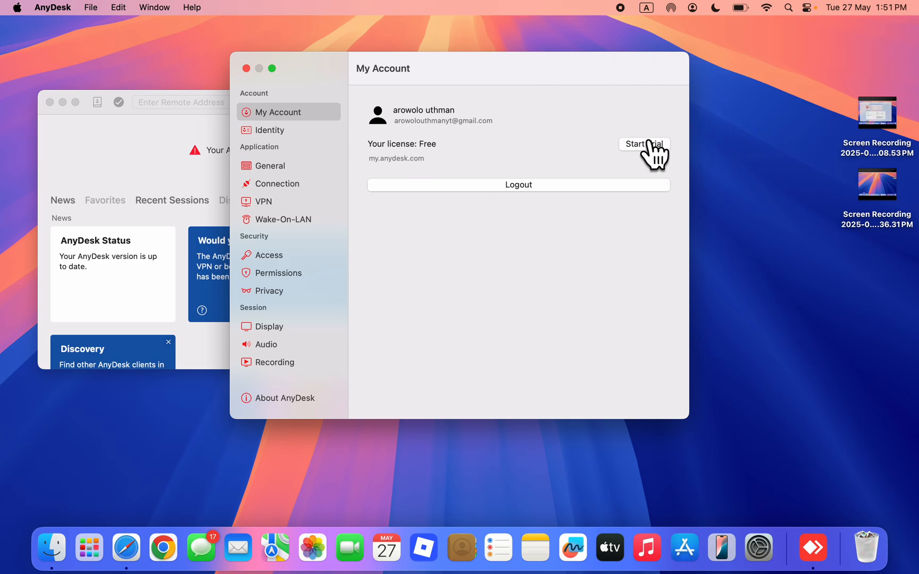
Request a paid-license trial from the signed-in account showing the Free license.
left_click(644, 144)
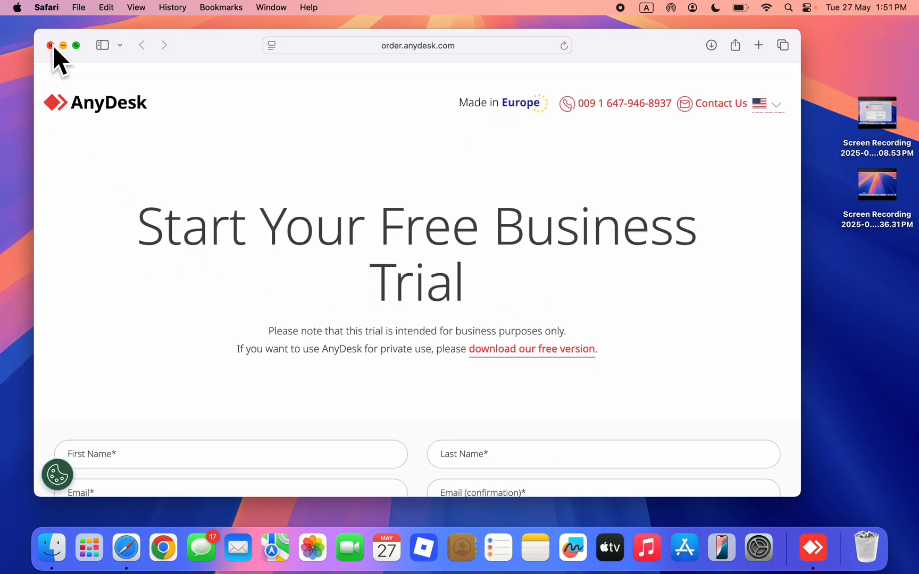
Close the Safari window showing the order.anydesk.com business trial page.
left_click(50, 45)
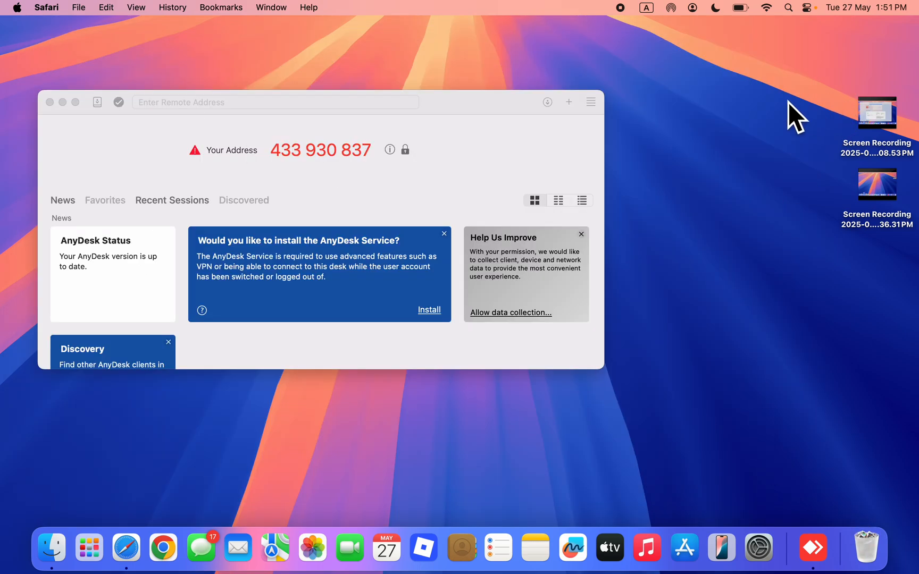